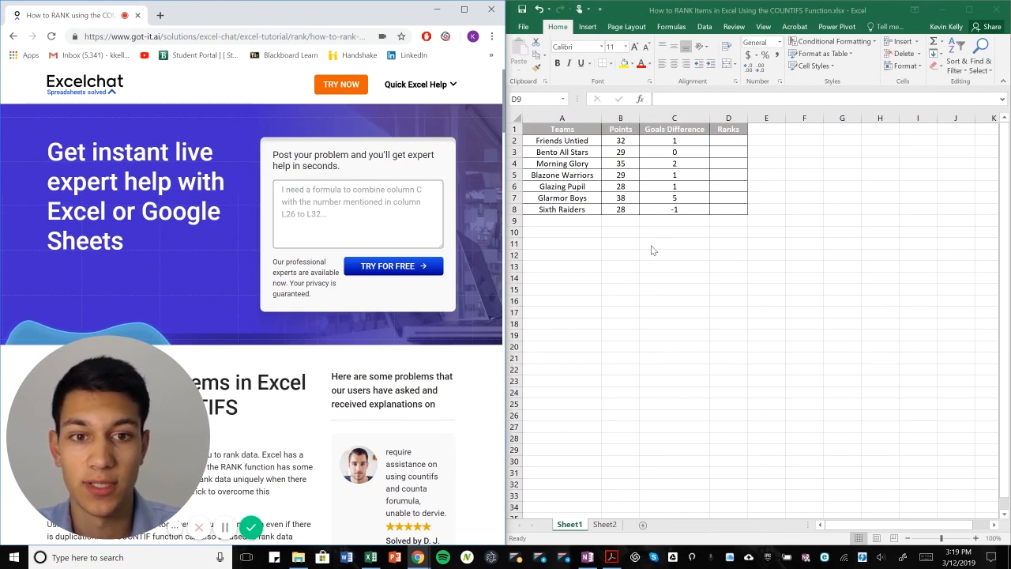
pyautogui.moveTo(651, 247)
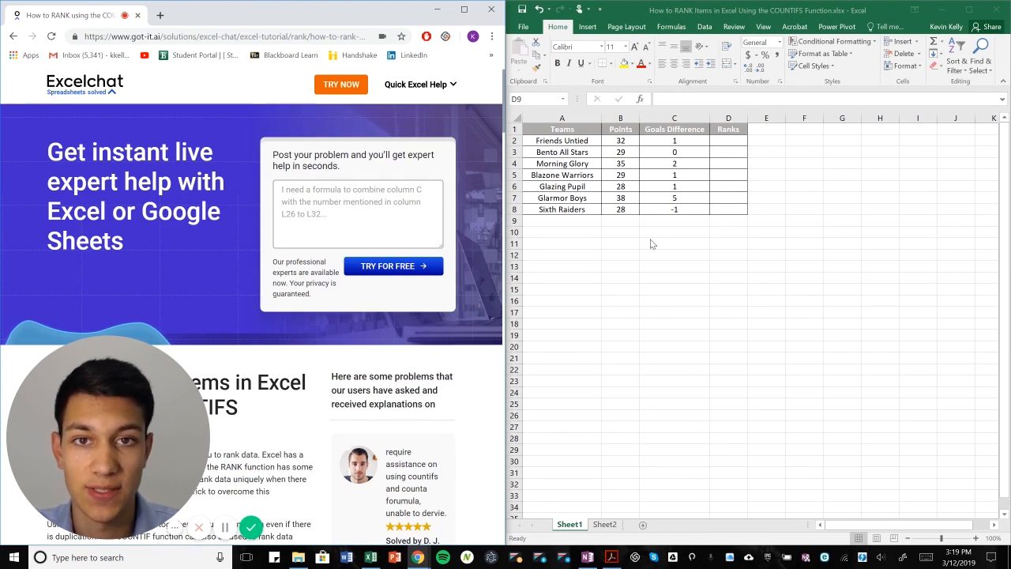
pyautogui.moveTo(322, 322)
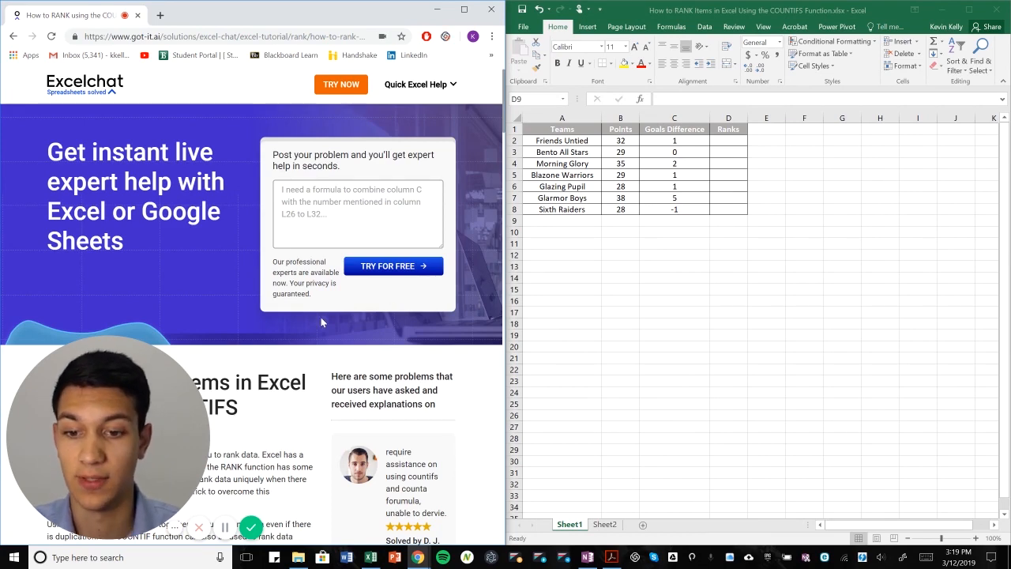
# Review the tutorial's RANK section to find the COUNTIF ranking formula.
pyautogui.scroll(-3)
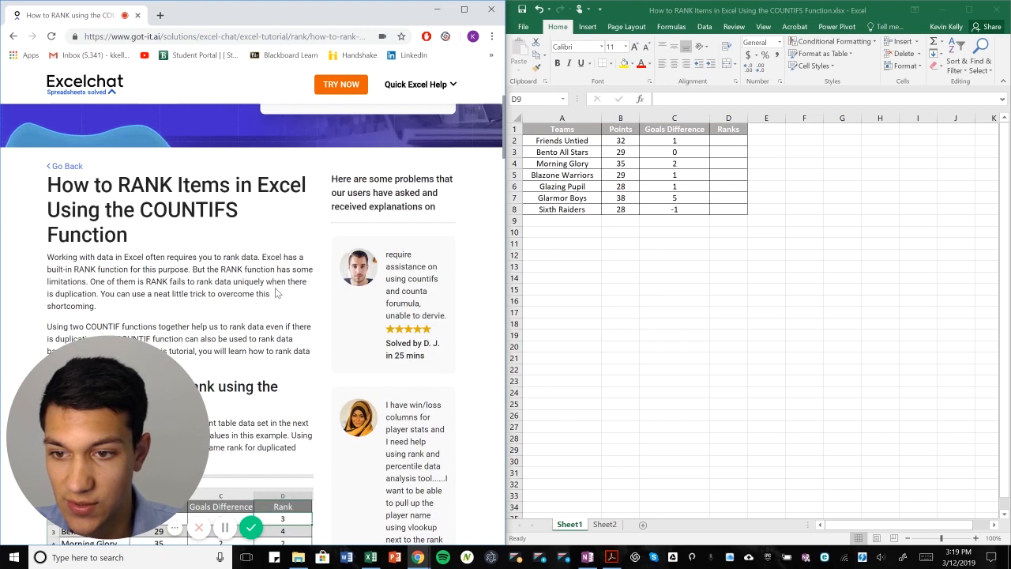
pyautogui.scroll(-3)
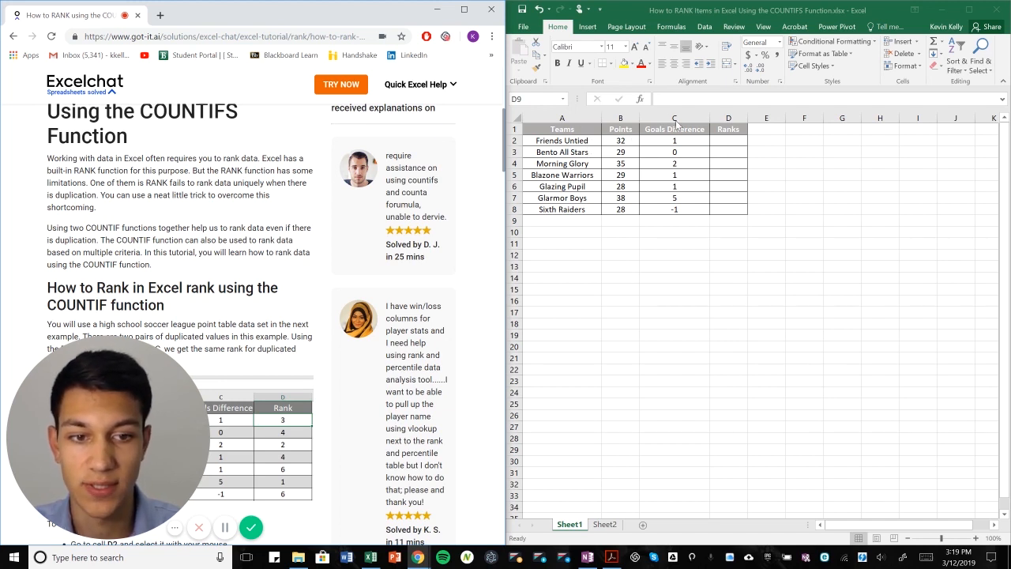
pyautogui.moveTo(234, 221)
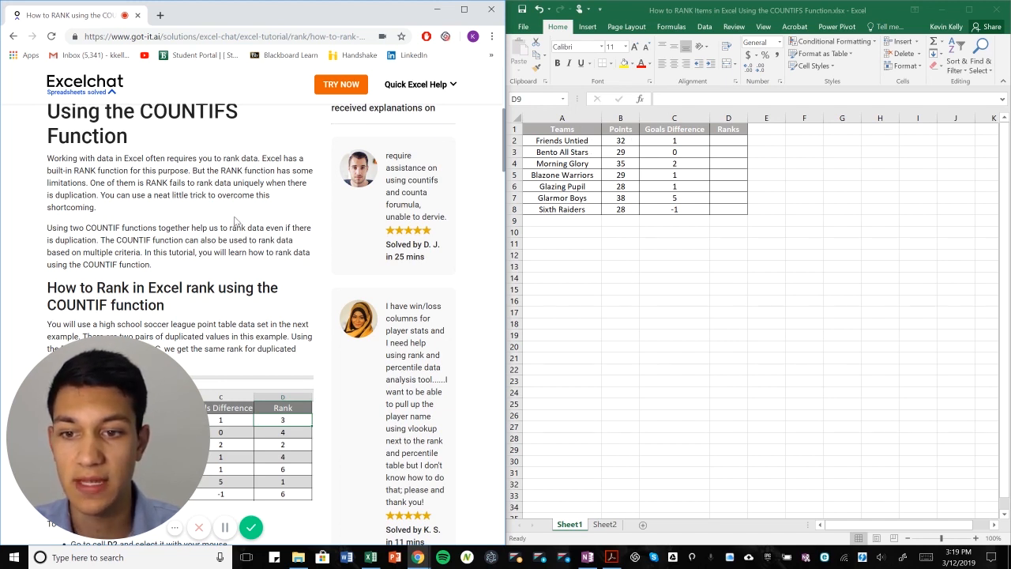
pyautogui.moveTo(266, 212)
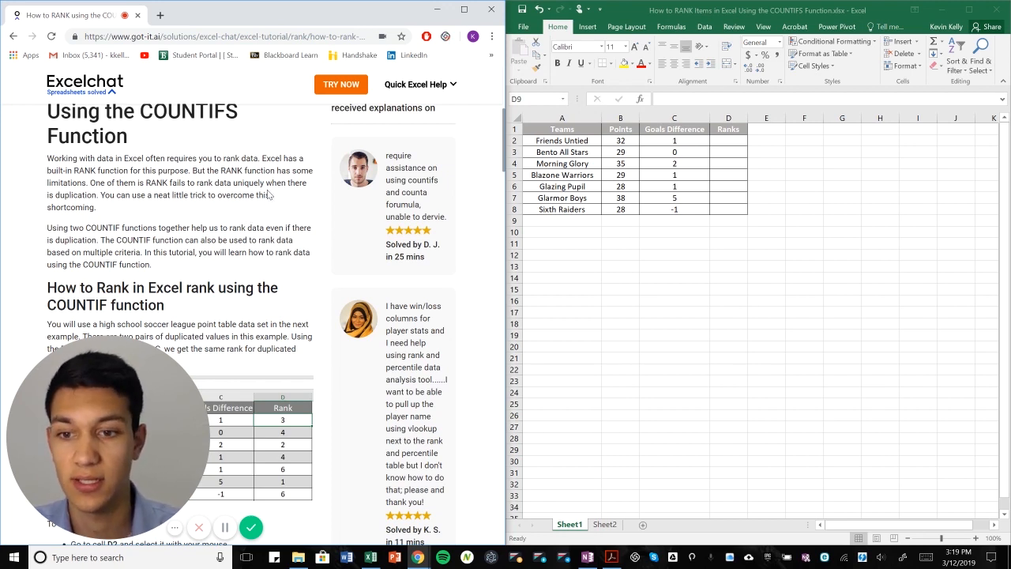
pyautogui.doubleClick(232, 171)
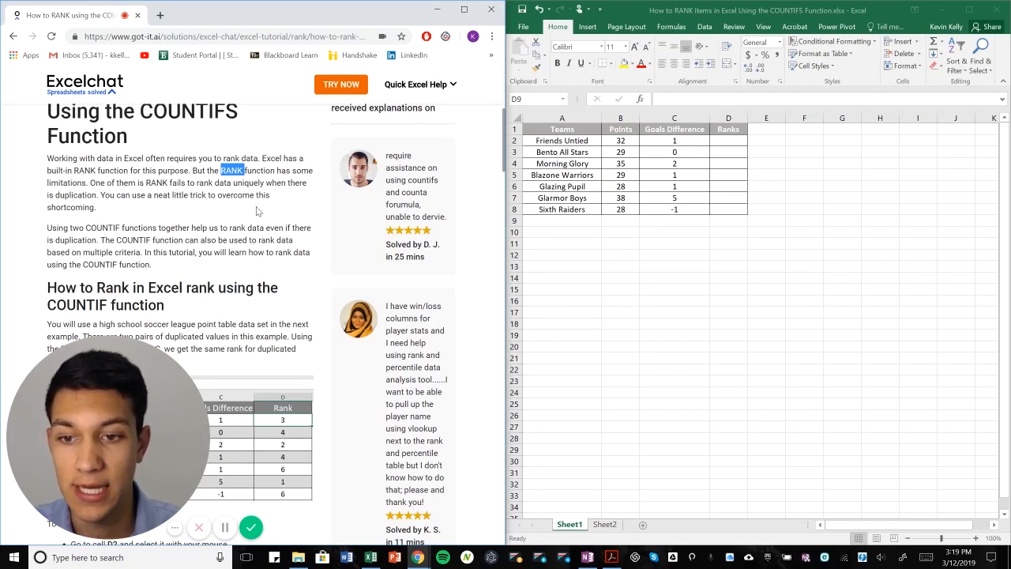
pyautogui.moveTo(256, 211)
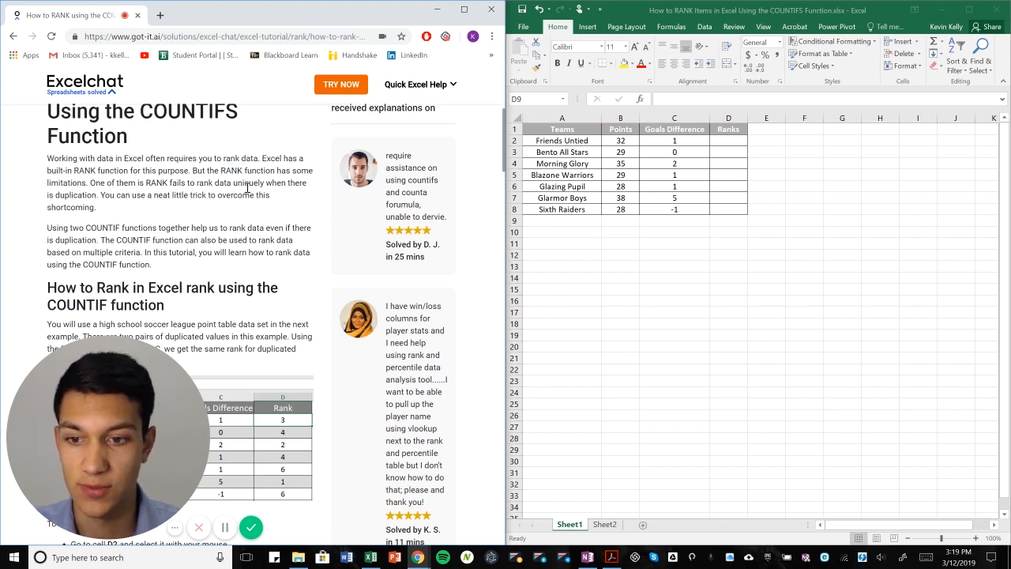
pyautogui.scroll(-3)
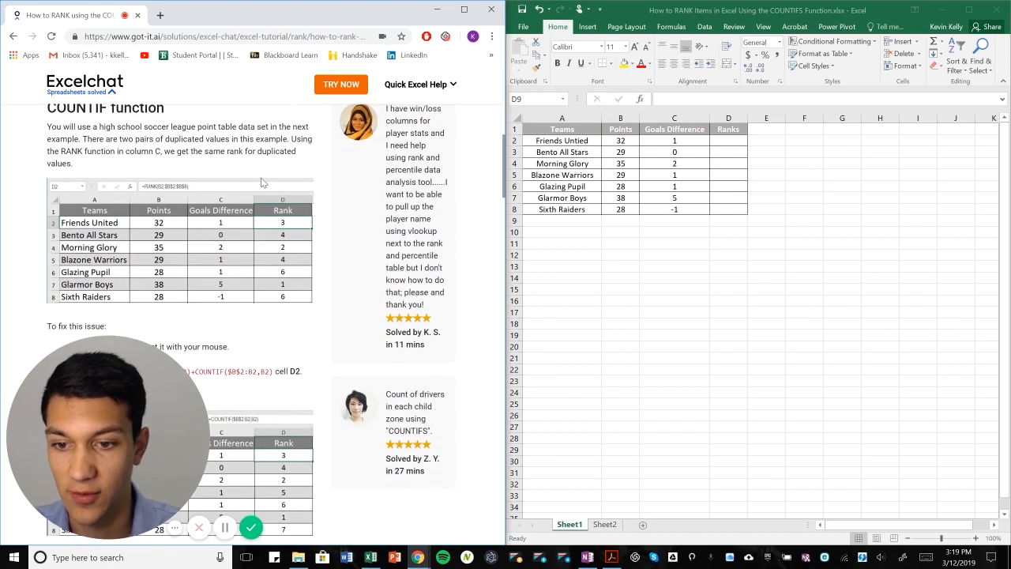
pyautogui.scroll(-3)
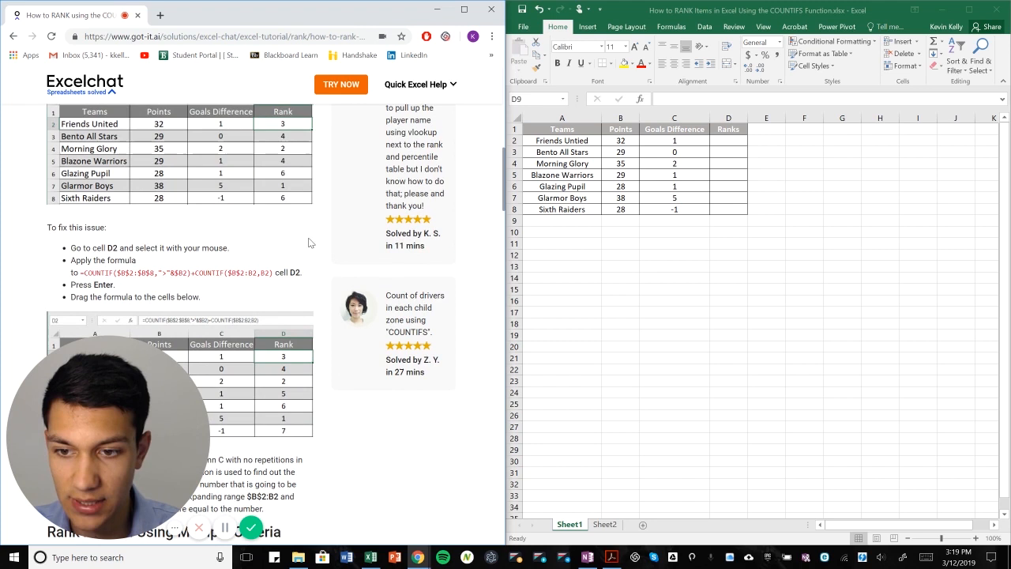
pyautogui.moveTo(635, 166)
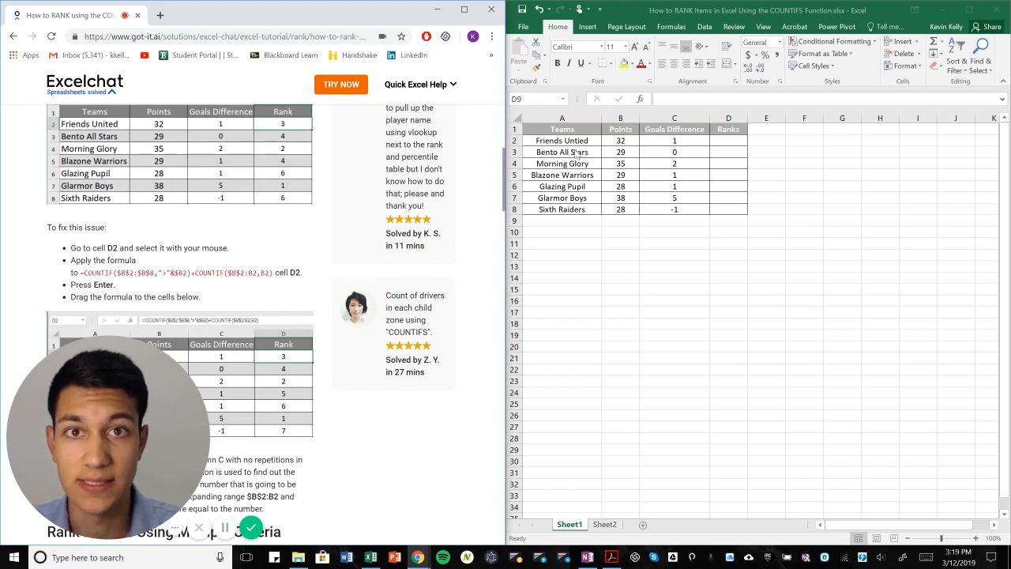
pyautogui.moveTo(357, 243)
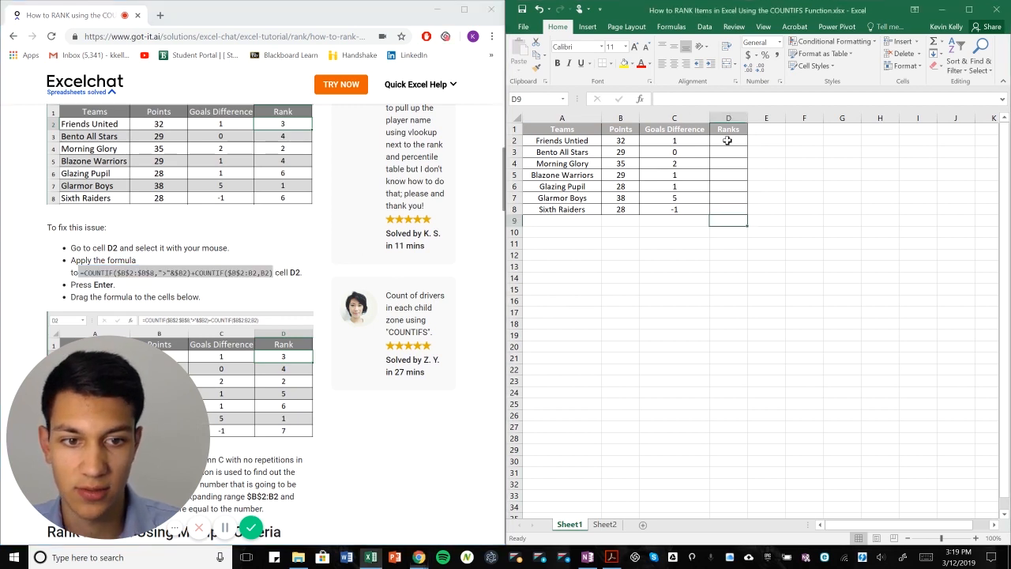
# Enter =COUNTIF($B$2:$B$8,">"&B2)+COUNTIF($B$2:B2,B2) in D2 and fill it down to D8.
pyautogui.press('ctrl+v')
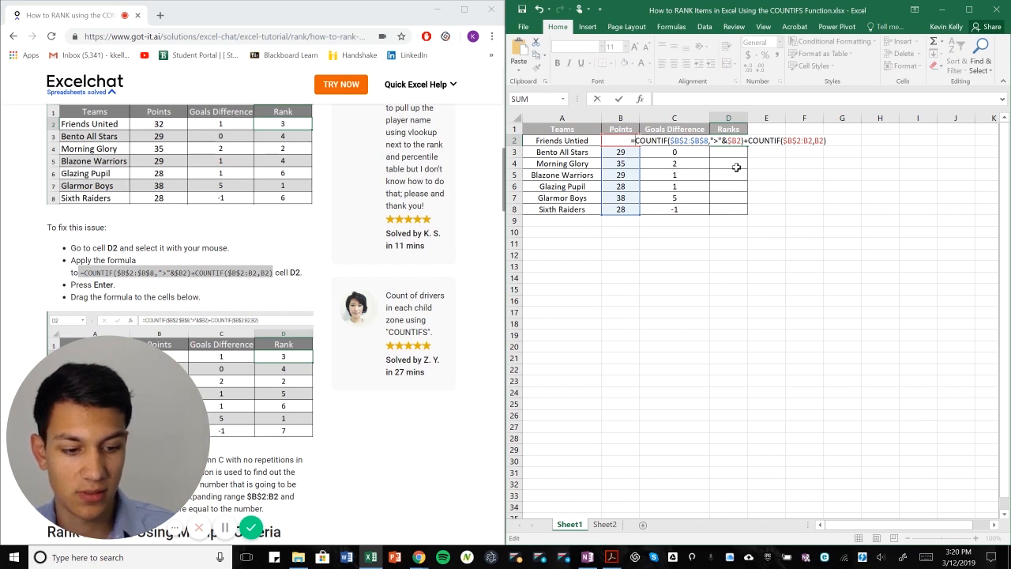
pyautogui.press('Return')
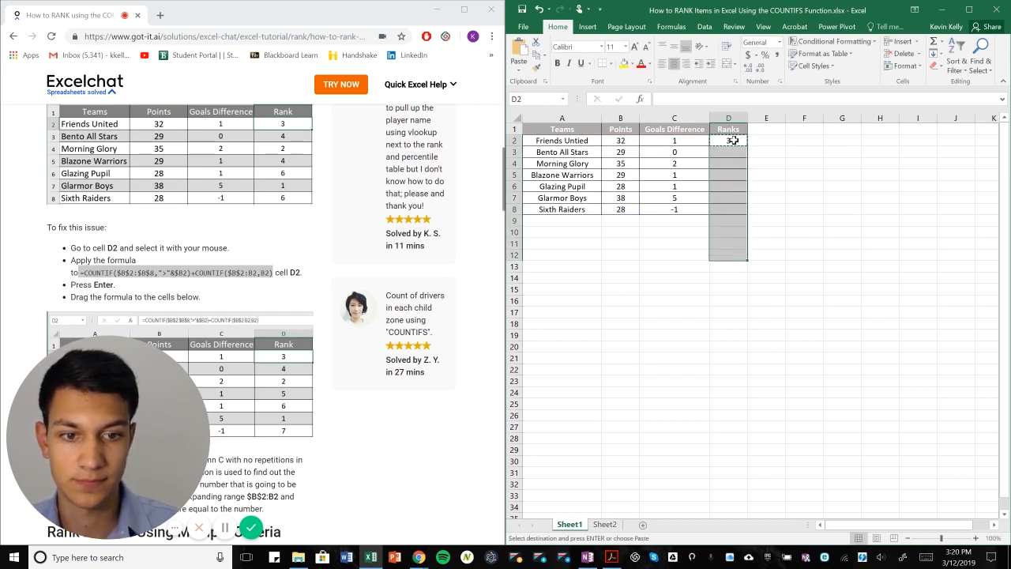
pyautogui.press('ctrl+v')
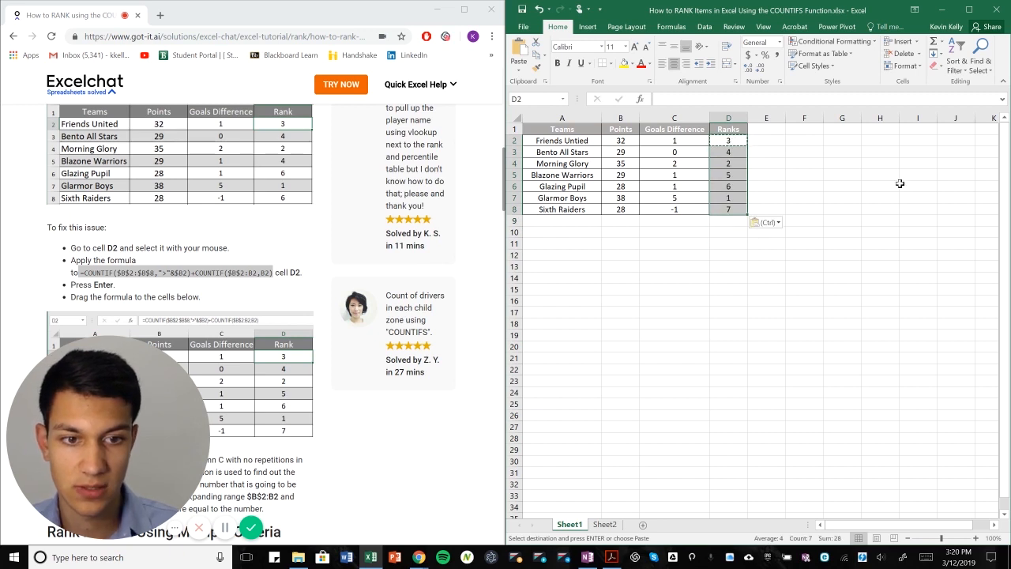
# Revise the D2 COUNTIF references so the seven teams get distinct ranks 1 to 7.
pyautogui.click(727, 152)
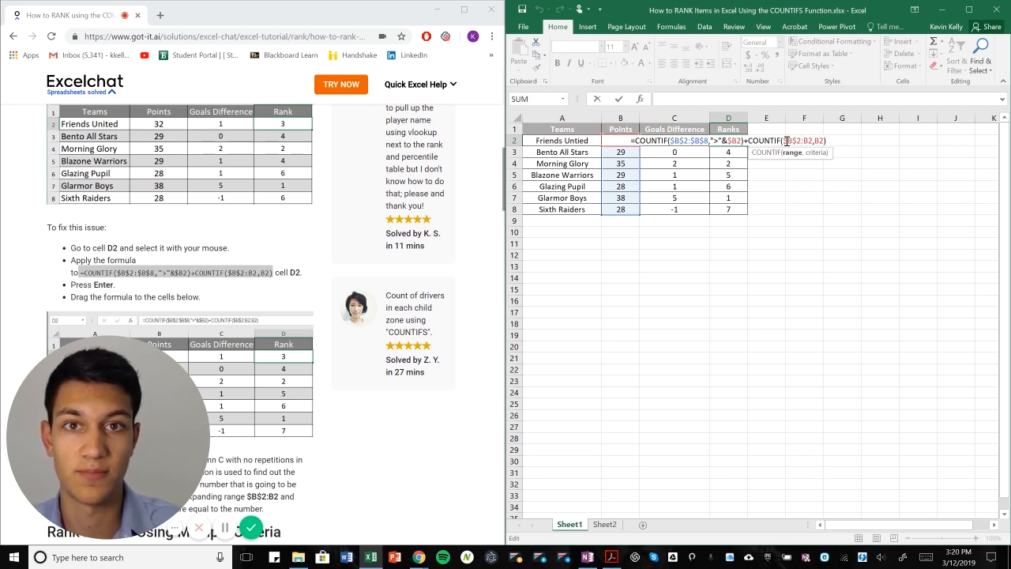
pyautogui.moveTo(809, 177)
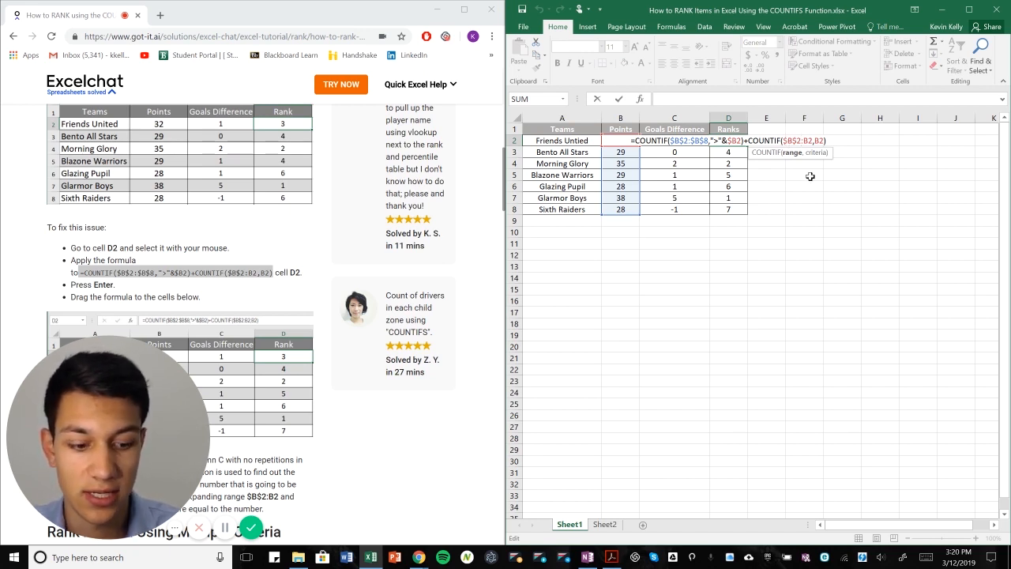
pyautogui.press('Return')
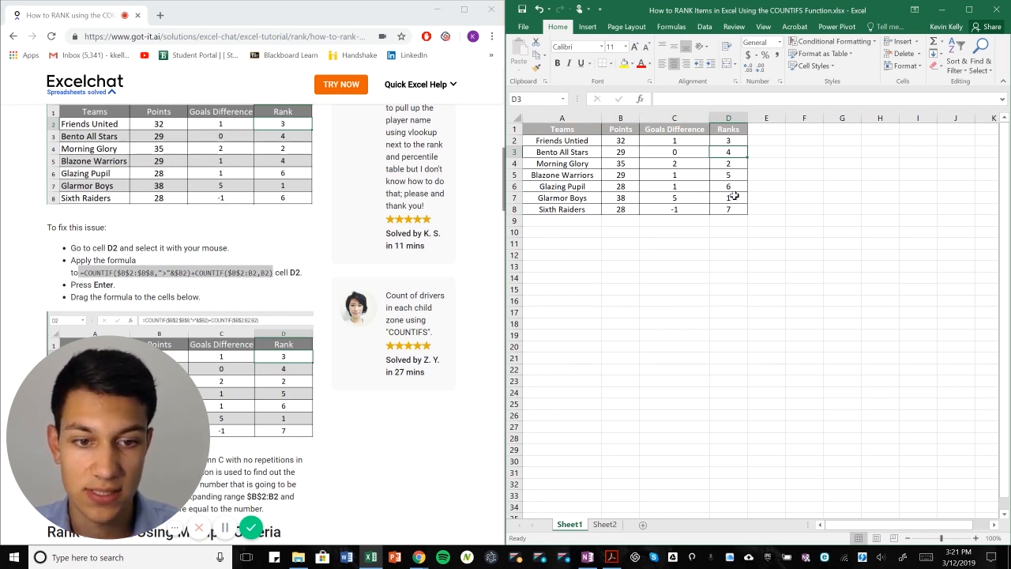
pyautogui.moveTo(741, 222)
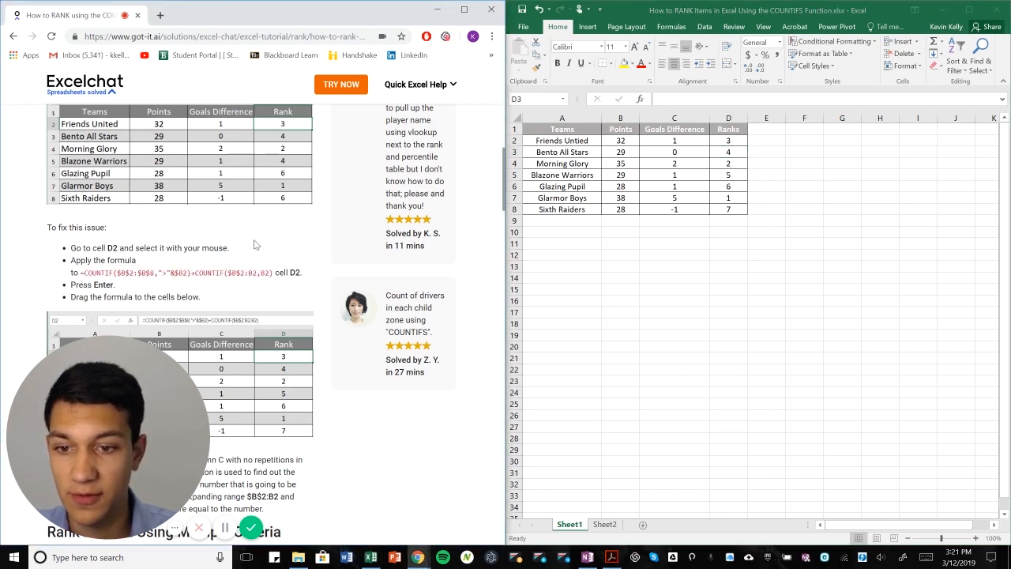
# Read the Excelchat RANK.EQ with COUNTIFS method, then clear the D2 rank cell.
pyautogui.scroll(-3)
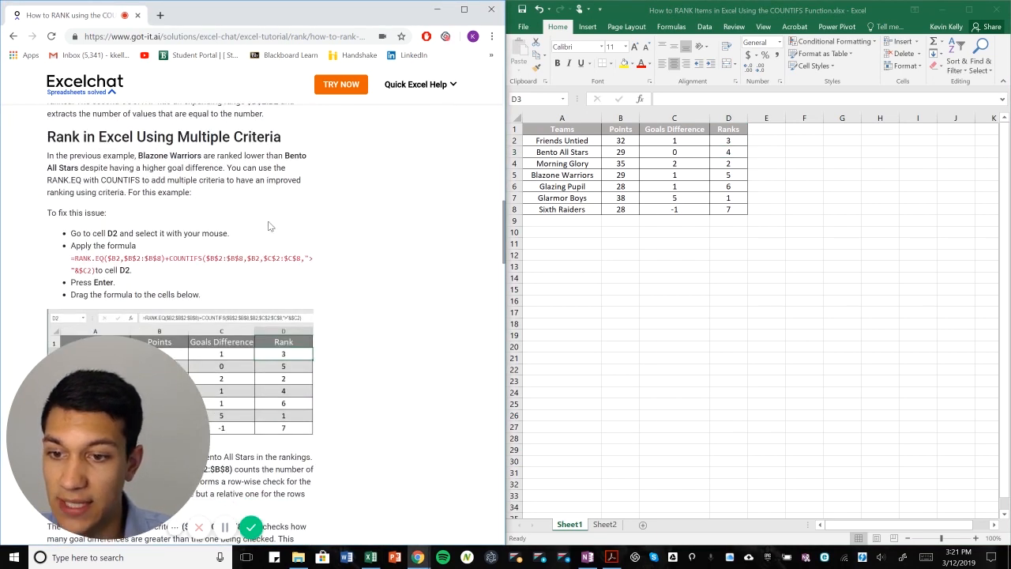
pyautogui.scroll(-3)
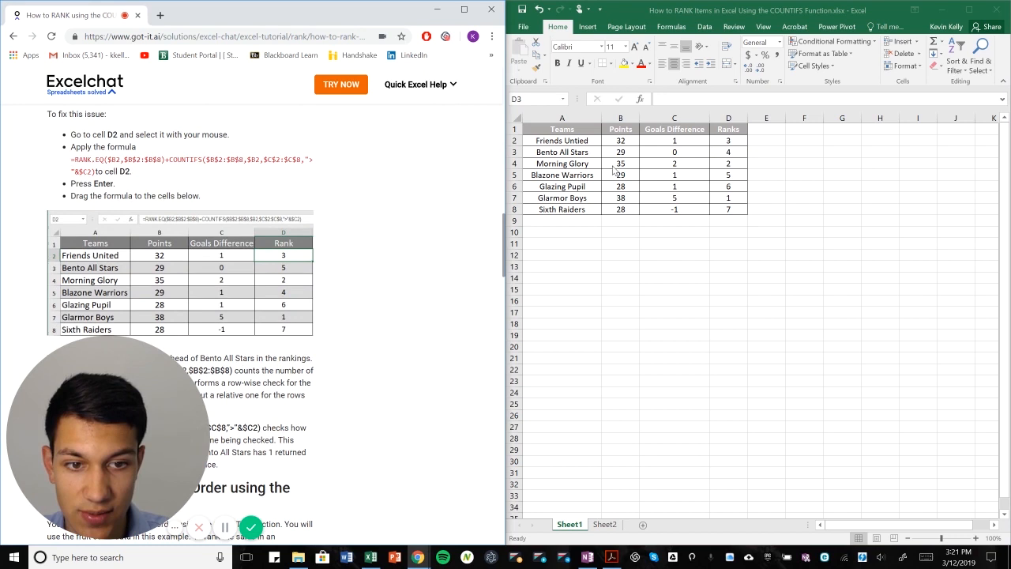
pyautogui.moveTo(654, 190)
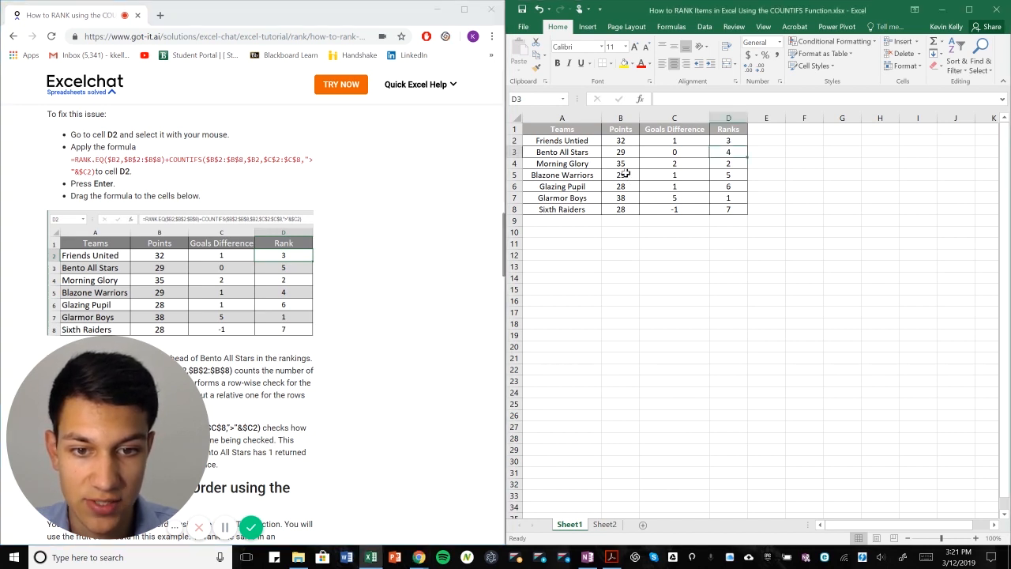
pyautogui.click(619, 152)
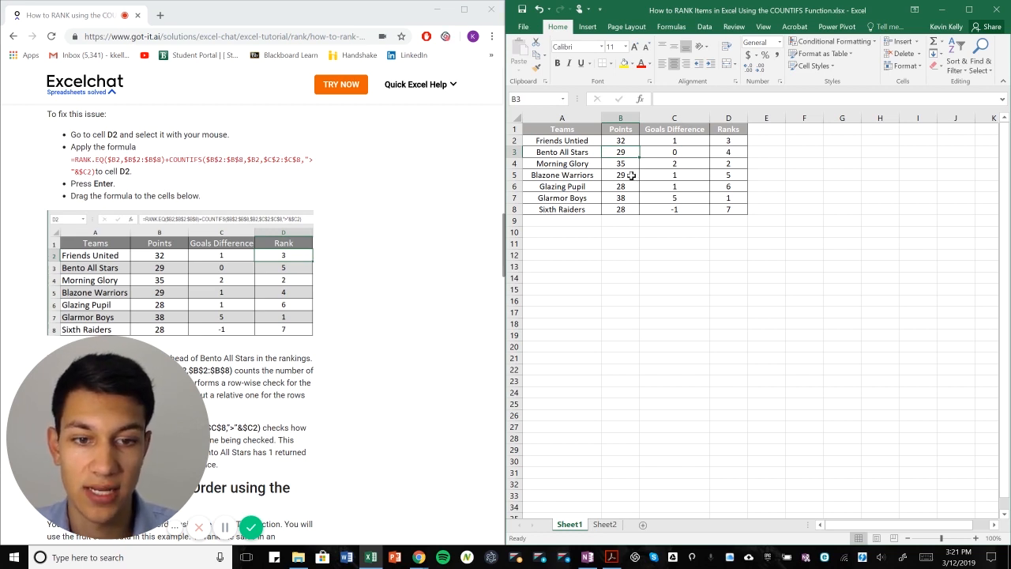
pyautogui.click(619, 174)
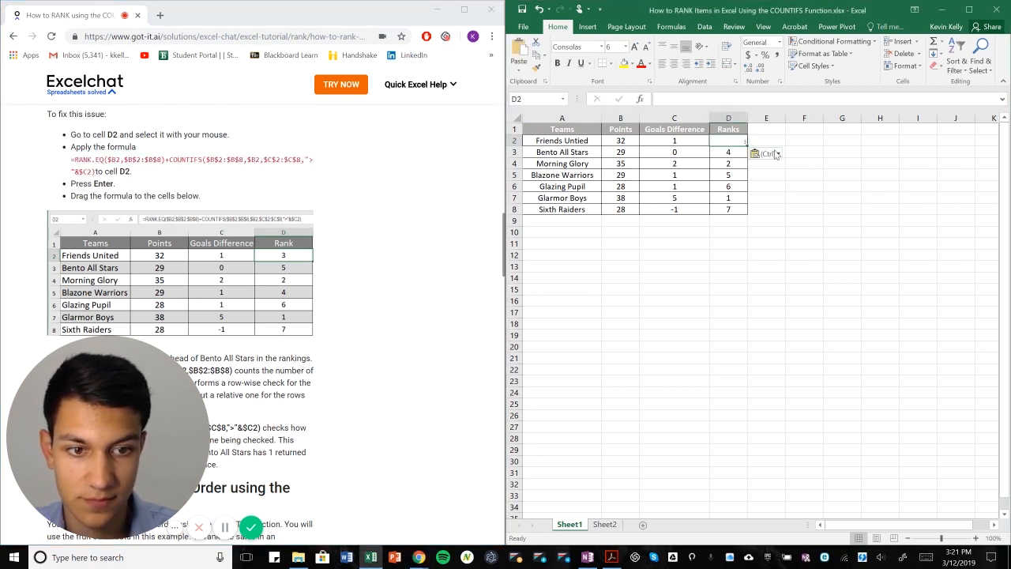
# Fill the RANK.EQ plus COUNTIFS formula down to D8 and review Friends United's formula unchanged.
pyautogui.click(626, 47)
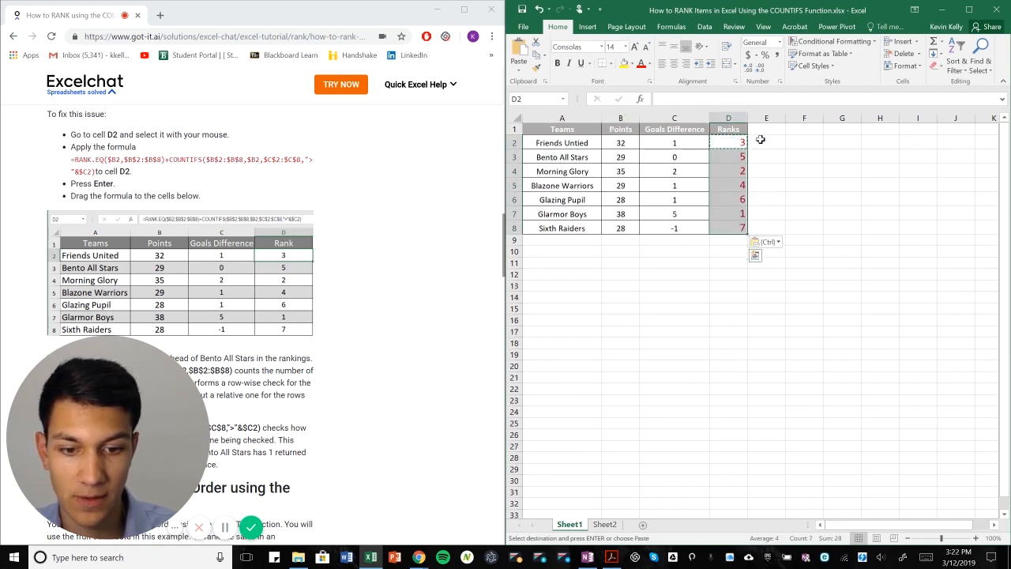
pyautogui.click(804, 156)
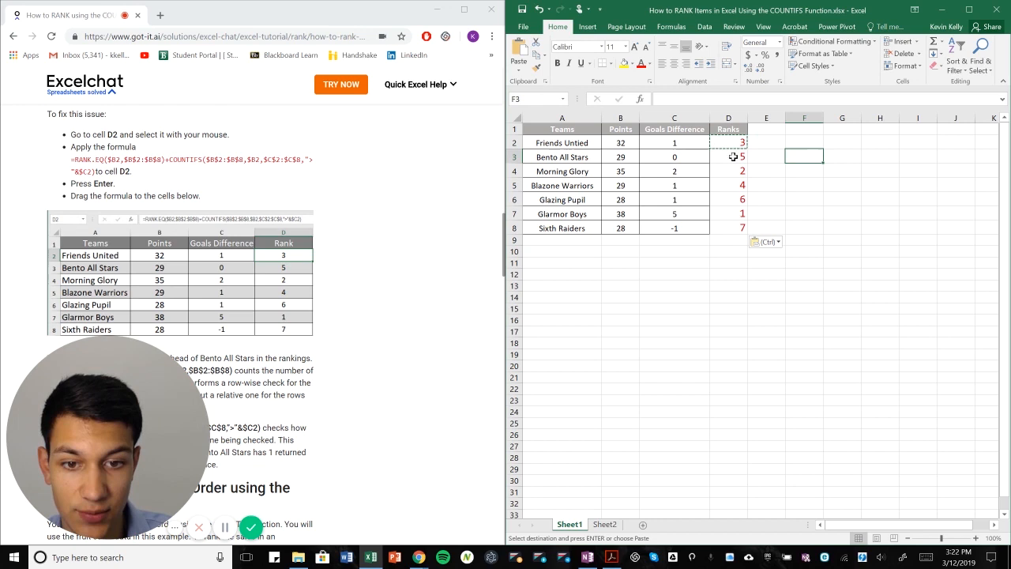
pyautogui.moveTo(749, 156)
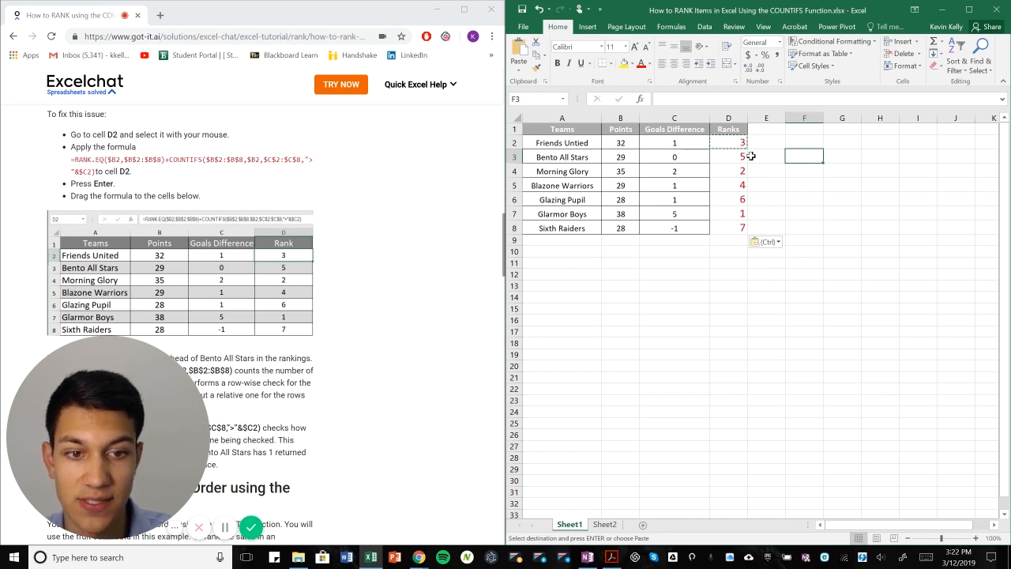
pyautogui.moveTo(698, 151)
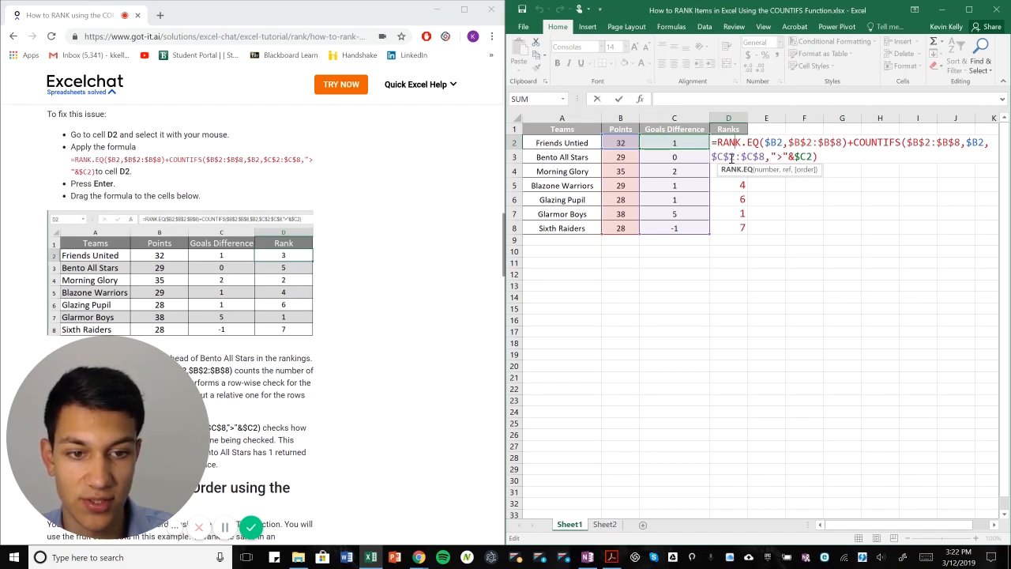
pyautogui.click(673, 142)
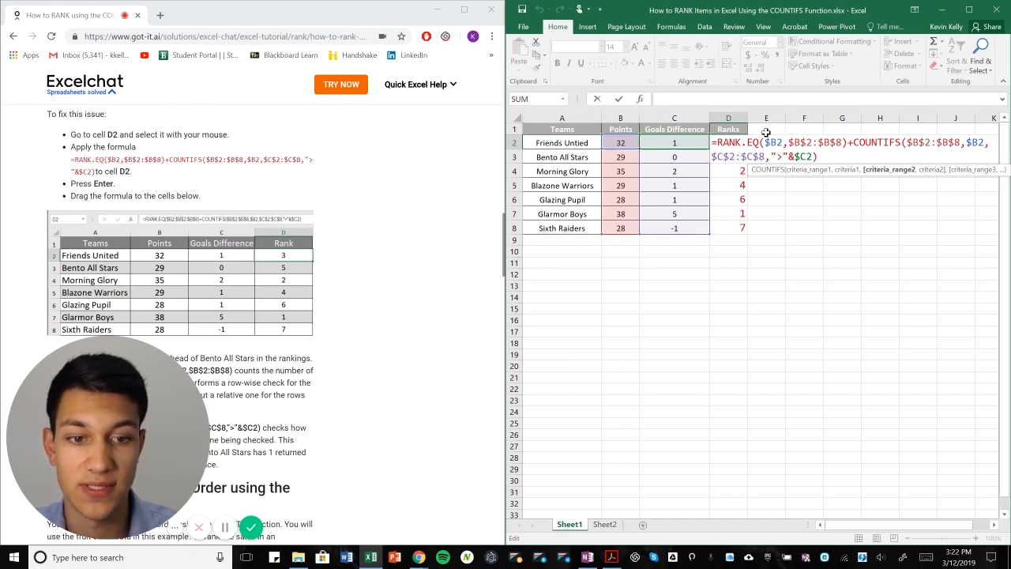
pyautogui.moveTo(787, 180)
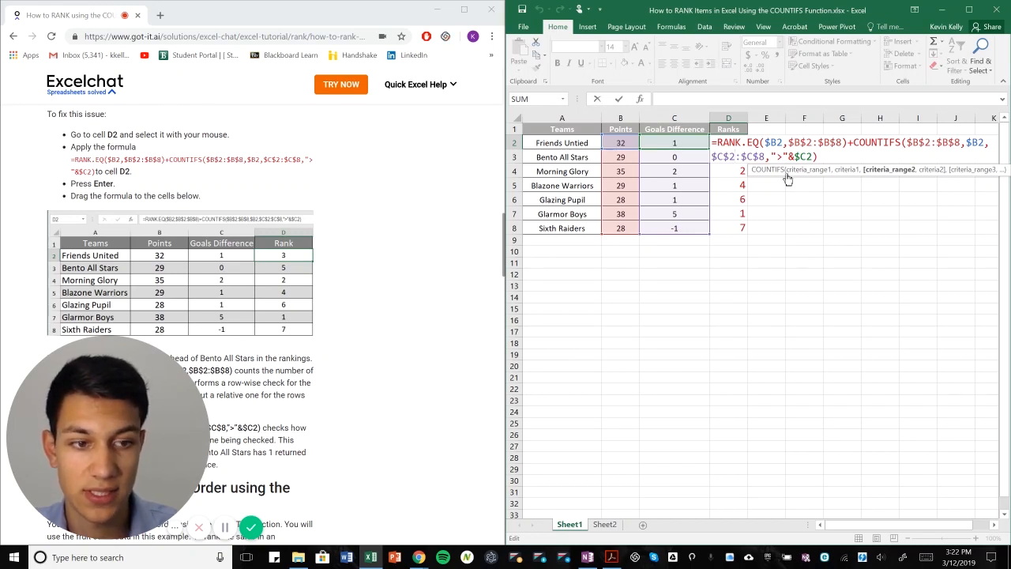
pyautogui.press('Return')
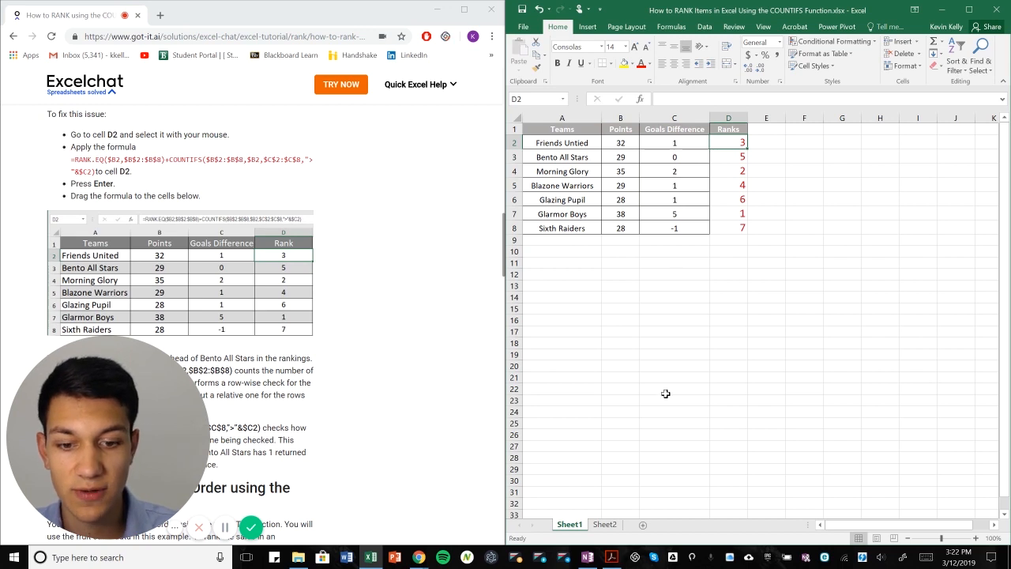
pyautogui.moveTo(602, 376)
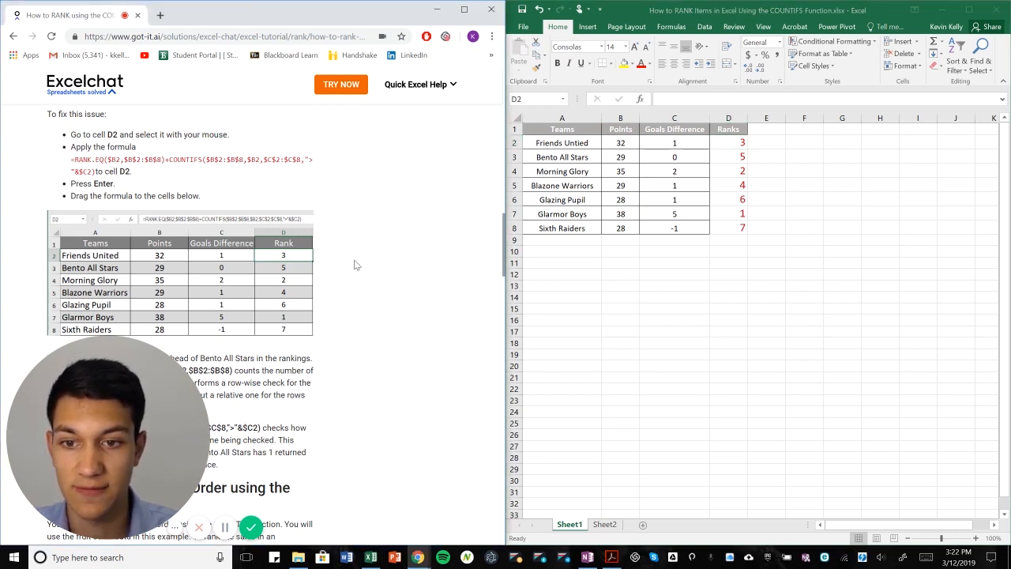
pyautogui.moveTo(395, 246)
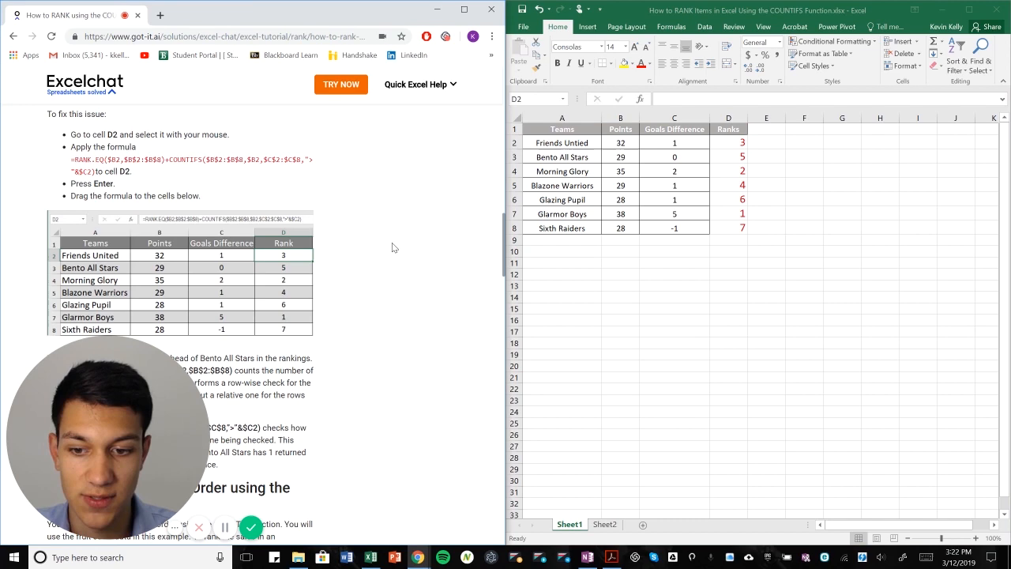
# Switch to Sheet2 and enter =COUNTIF($B$2:$B$7,"<"&$B2)+COUNTIF($B$2:B2,B2) in C2.
pyautogui.scroll(-3)
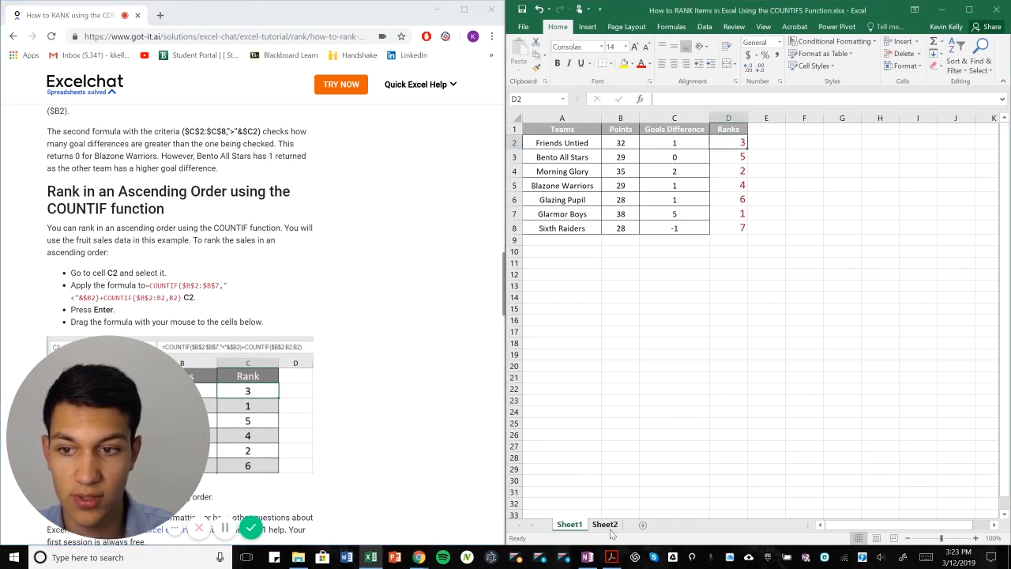
pyautogui.click(605, 524)
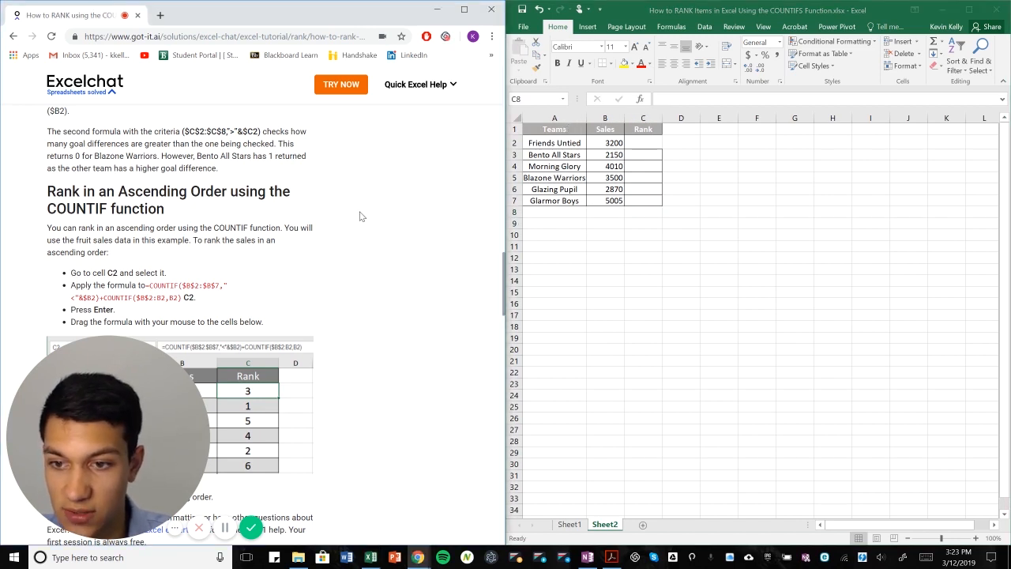
pyautogui.scroll(-3)
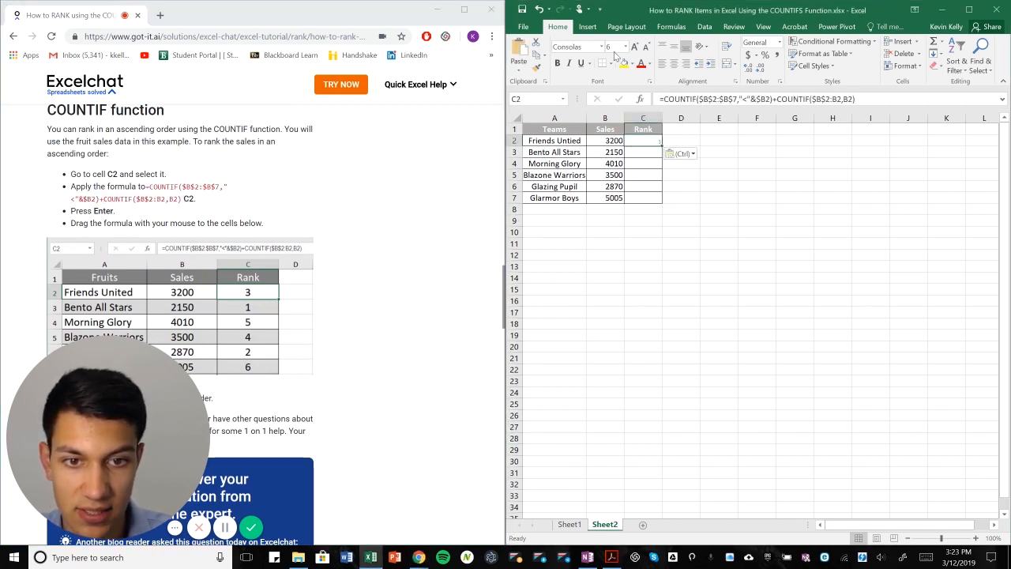
# Fill the C2 rank formula down to C7, giving ascending sales ranks 3, 1, 5, 4, 2, 6.
pyautogui.click(622, 46)
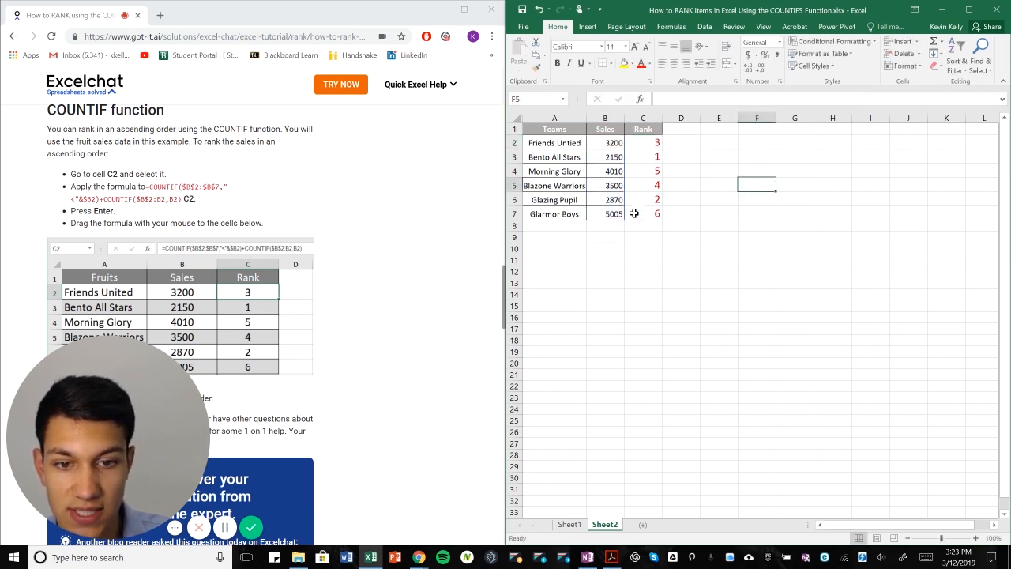
pyautogui.moveTo(662, 216)
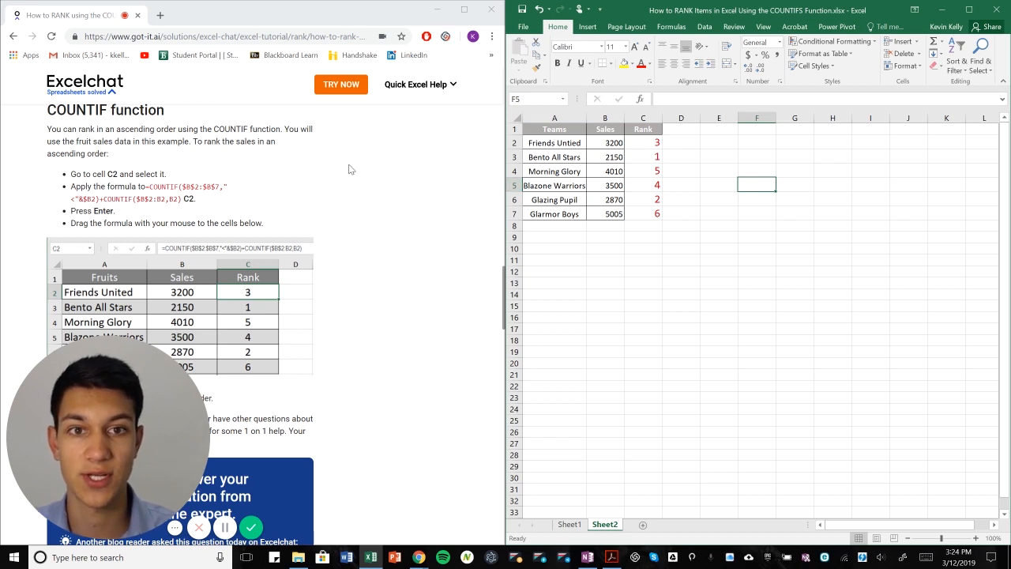
pyautogui.moveTo(463, 206)
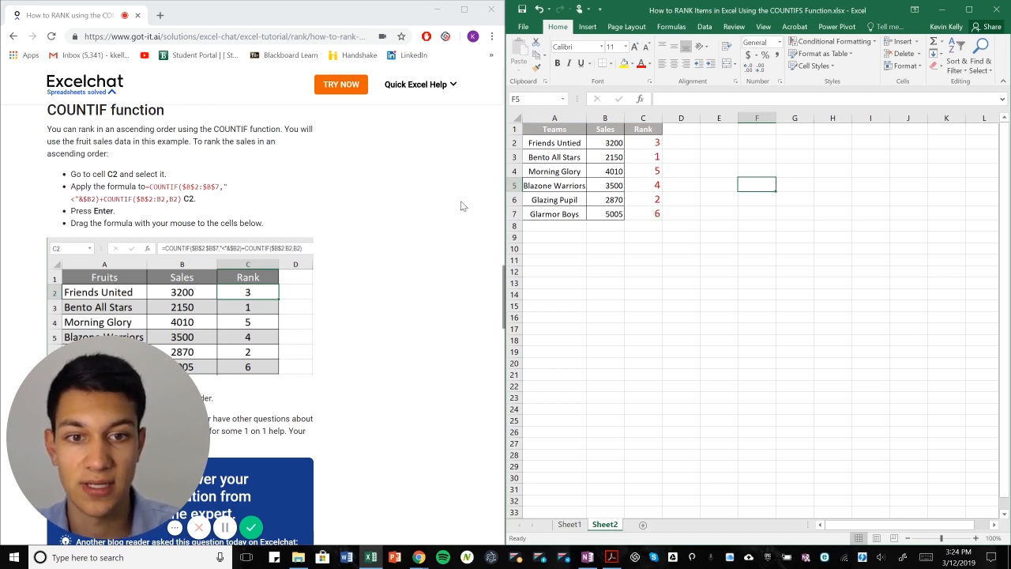
pyautogui.moveTo(660, 176)
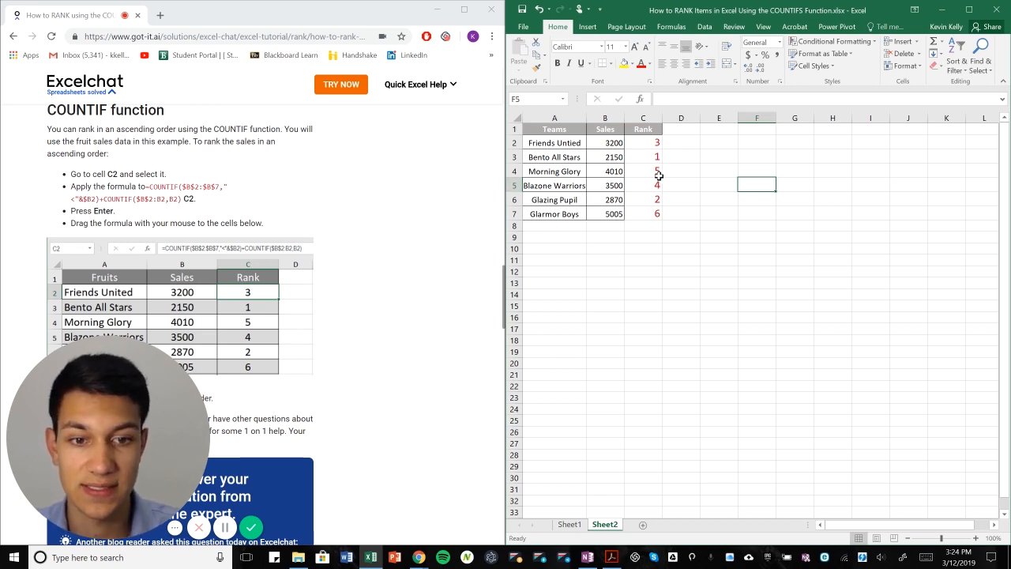